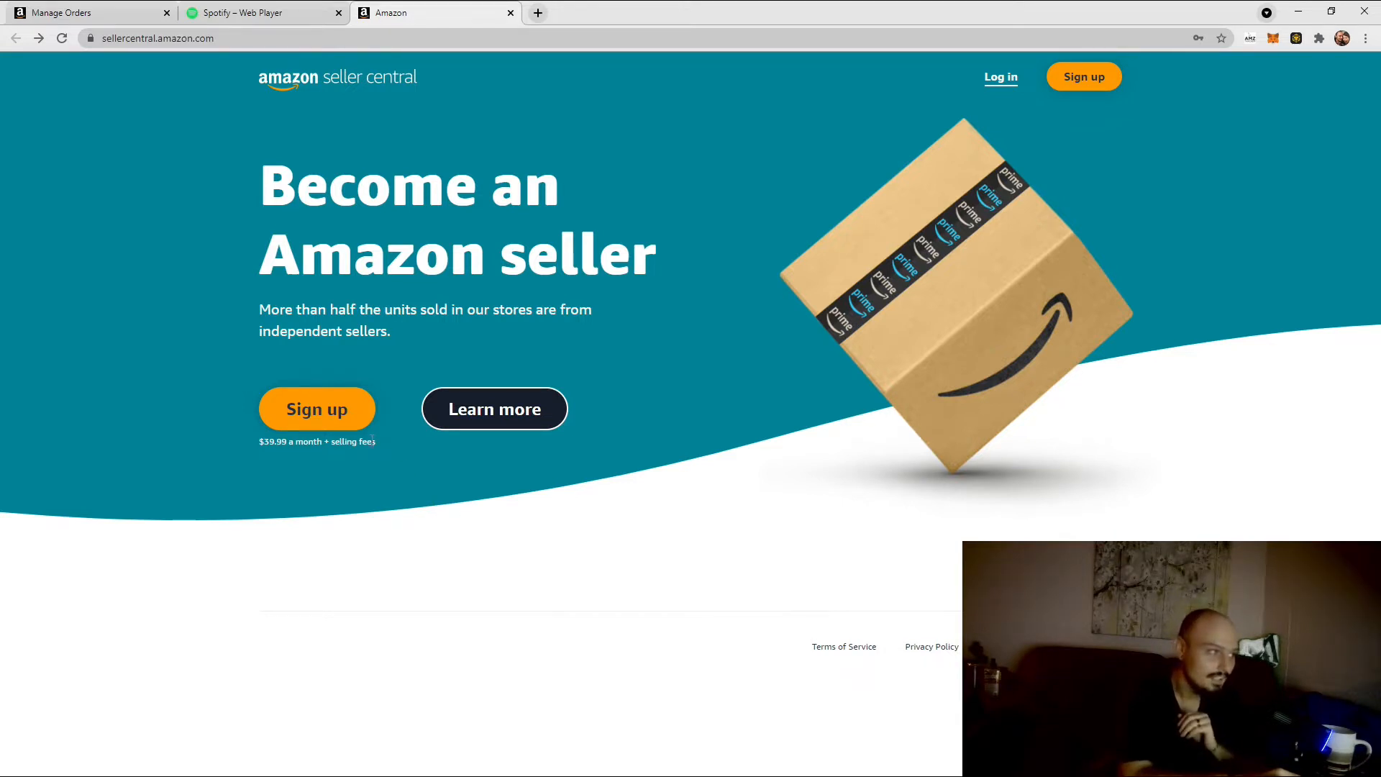
{"action": "mouse_move", "coordinate": [351, 427]}
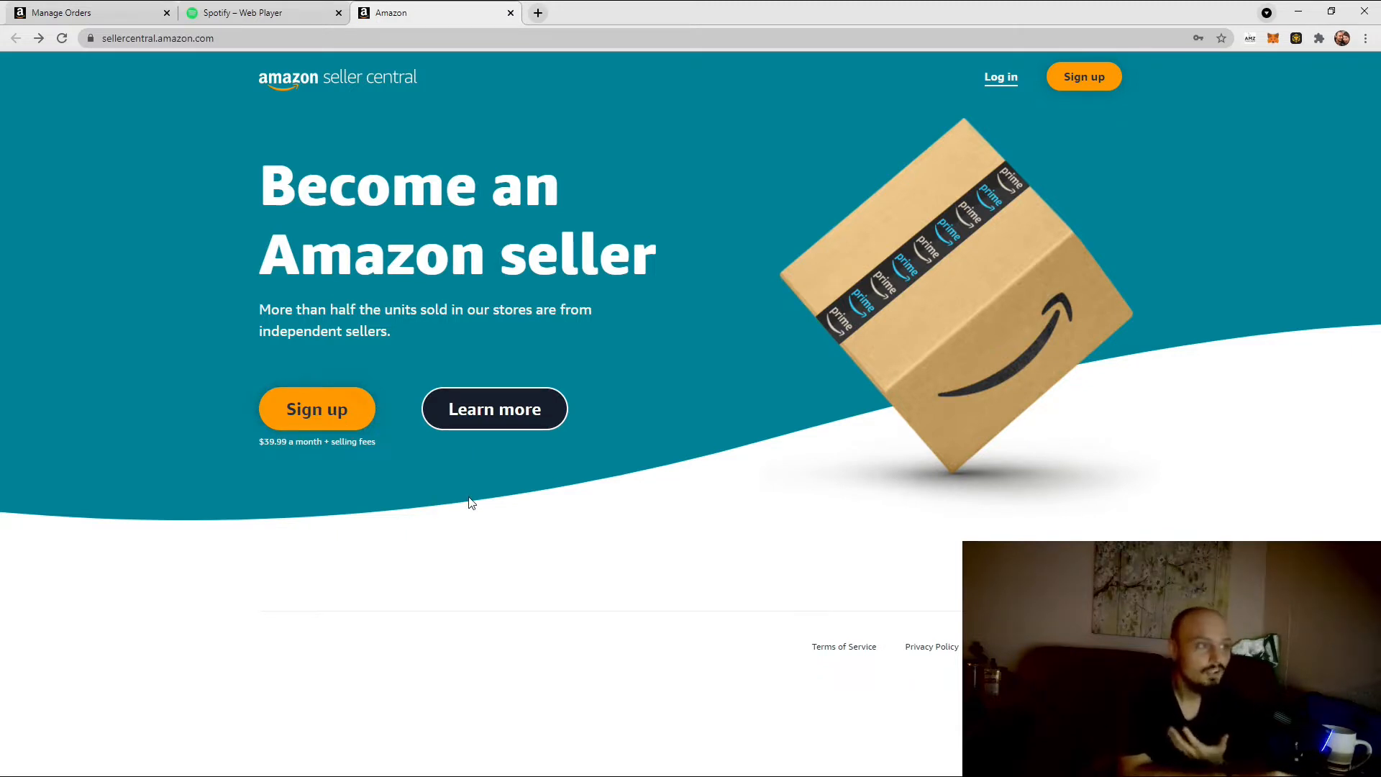
Step: Open the Learn more page on selling with Amazon and move down to its success stories
{"action": "left_click", "coordinate": [493, 409]}
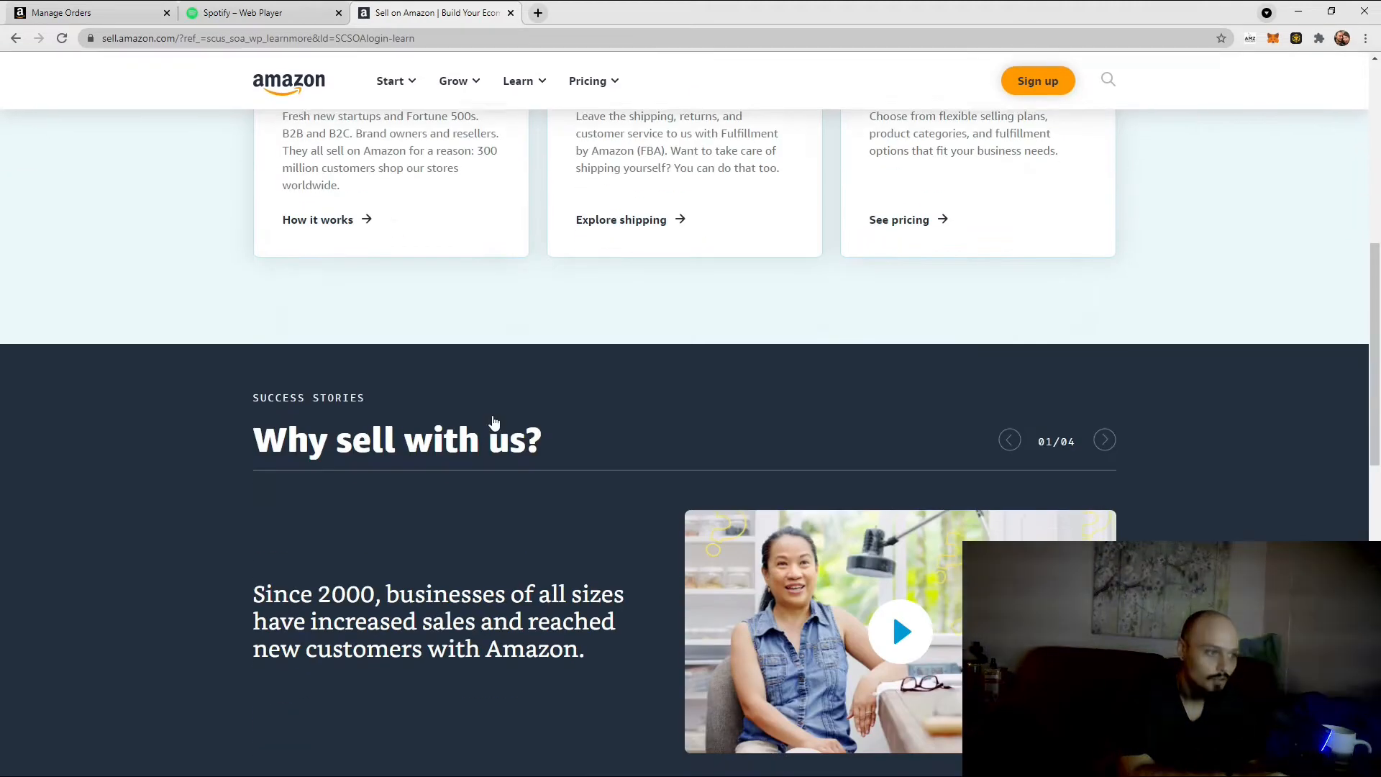
{"action": "scroll", "scroll_direction": "down", "scroll_amount": 3}
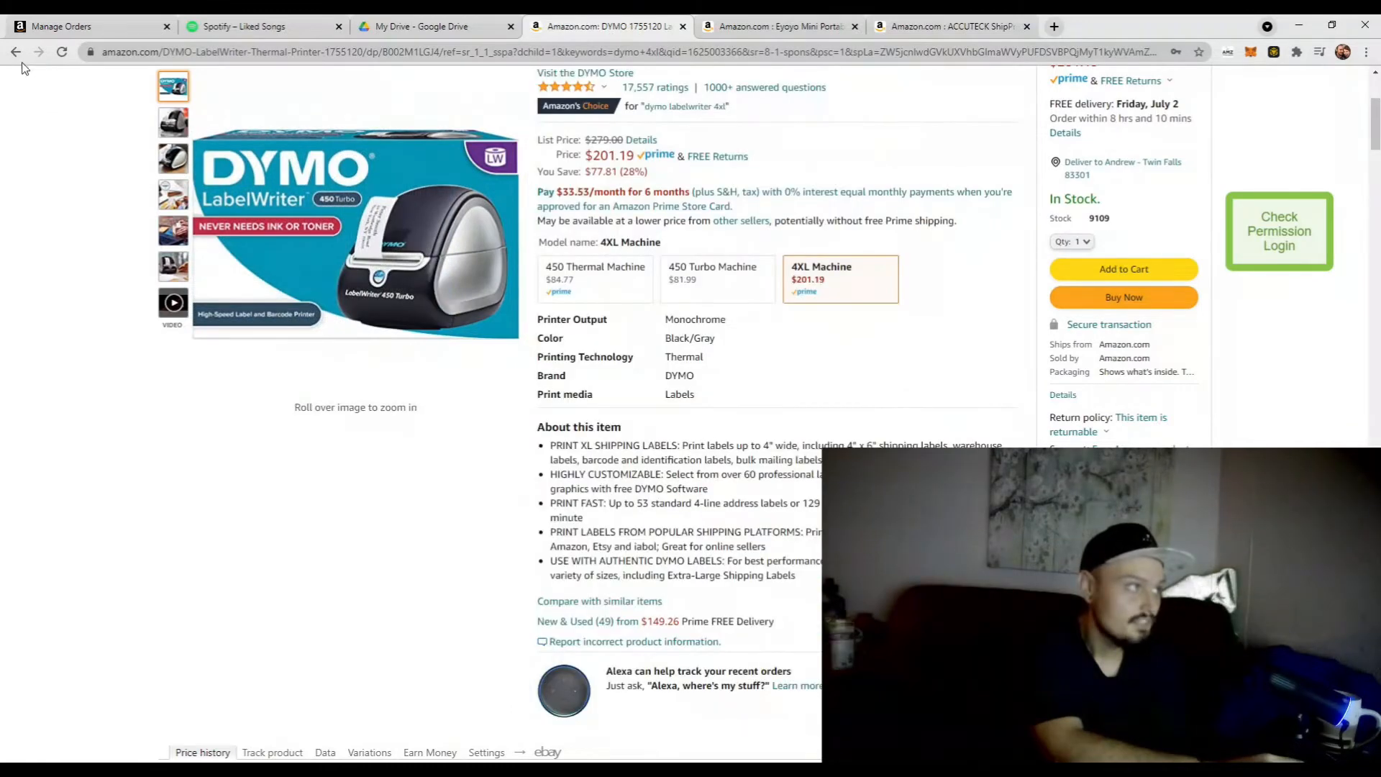
{"action": "mouse_move", "coordinate": [951, 279]}
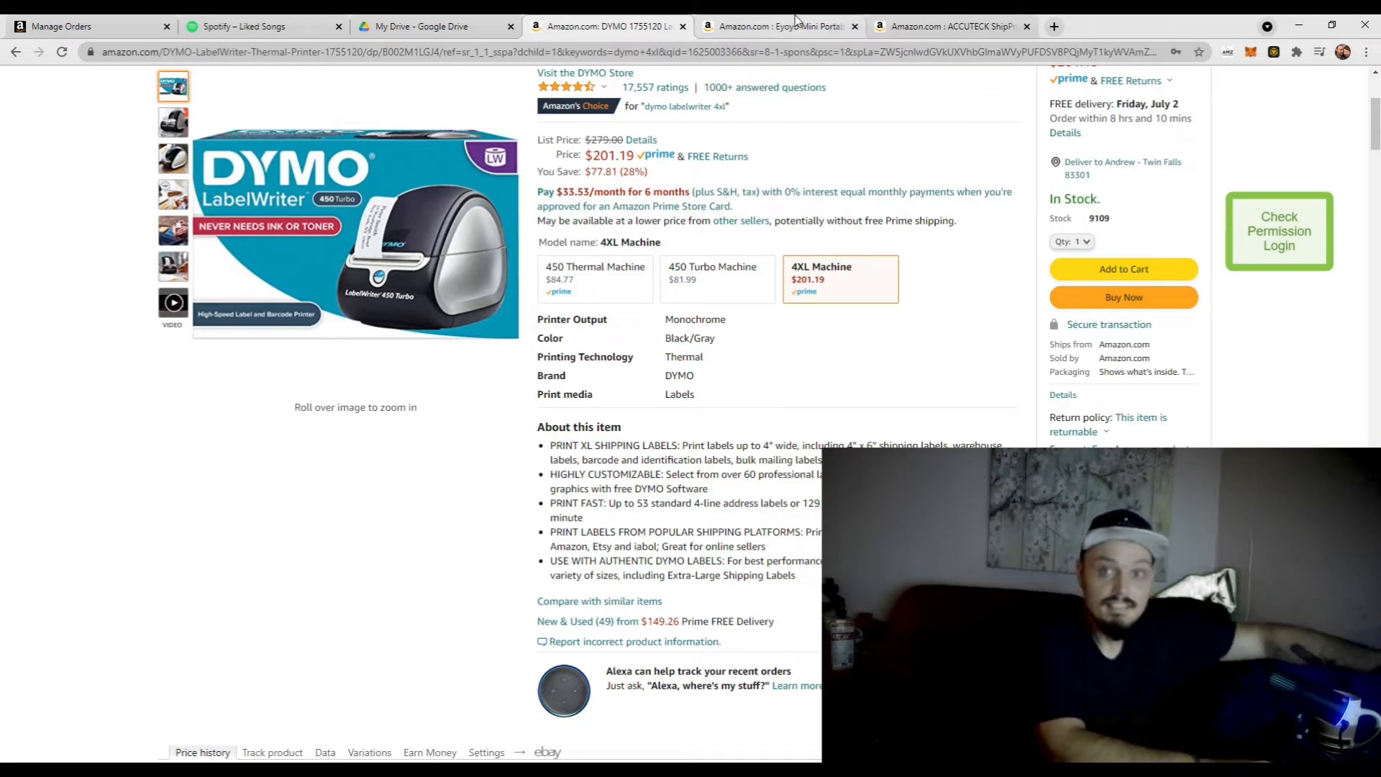
Step: Switch to the Eyoyo Mini Portable Bluetooth barcode scanner listing at $39.99
{"action": "left_click", "coordinate": [775, 26]}
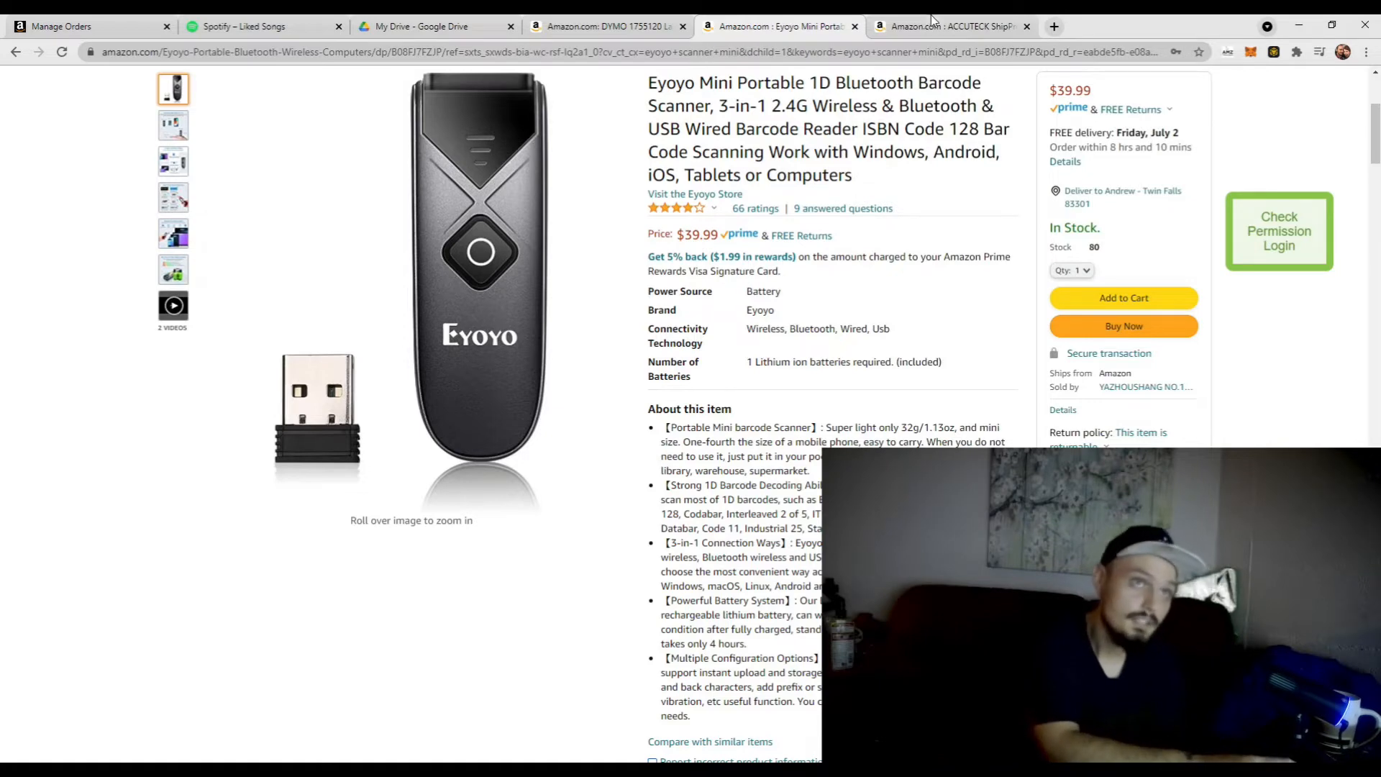
{"action": "left_click", "coordinate": [947, 26]}
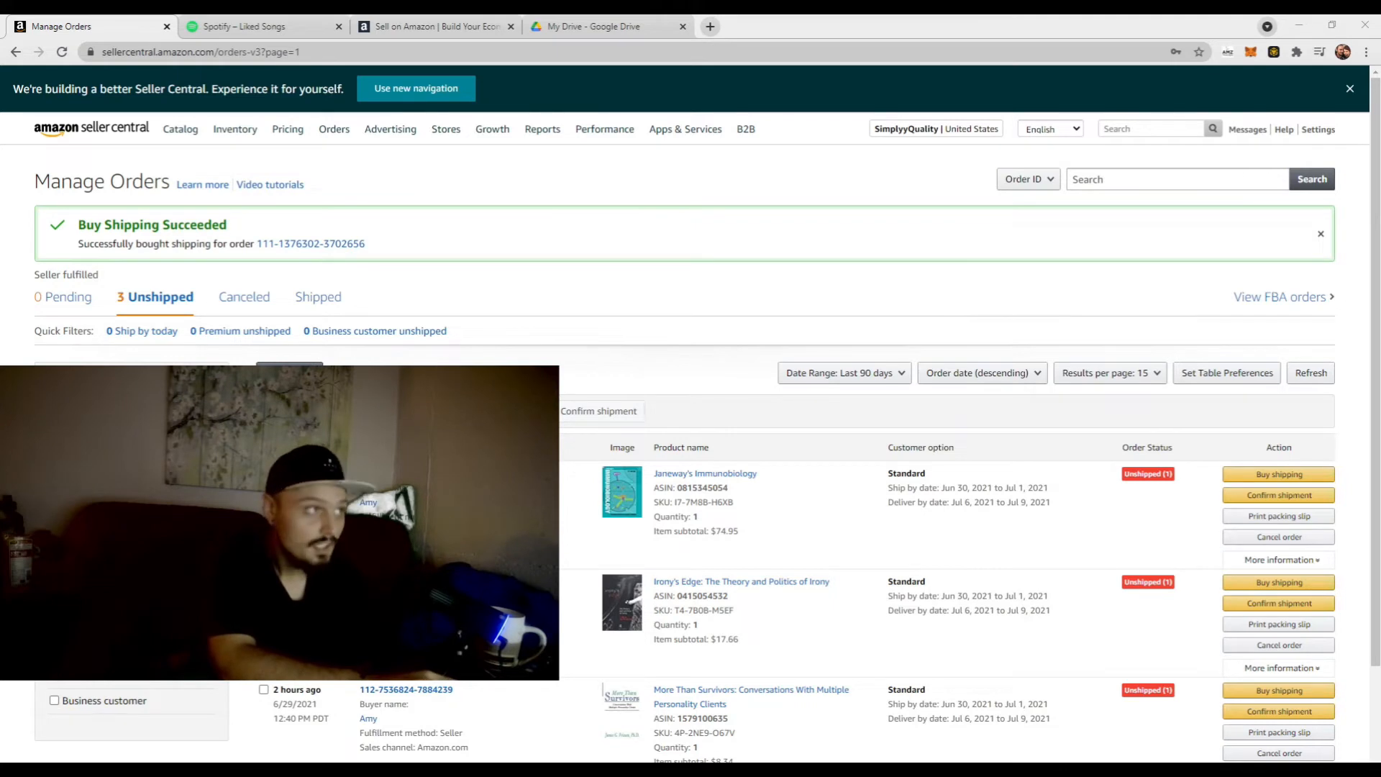
Step: Return to the Seller Central home dashboard and show the marketplaces summary (US, Canada, Mexico)
{"action": "left_click", "coordinate": [334, 128]}
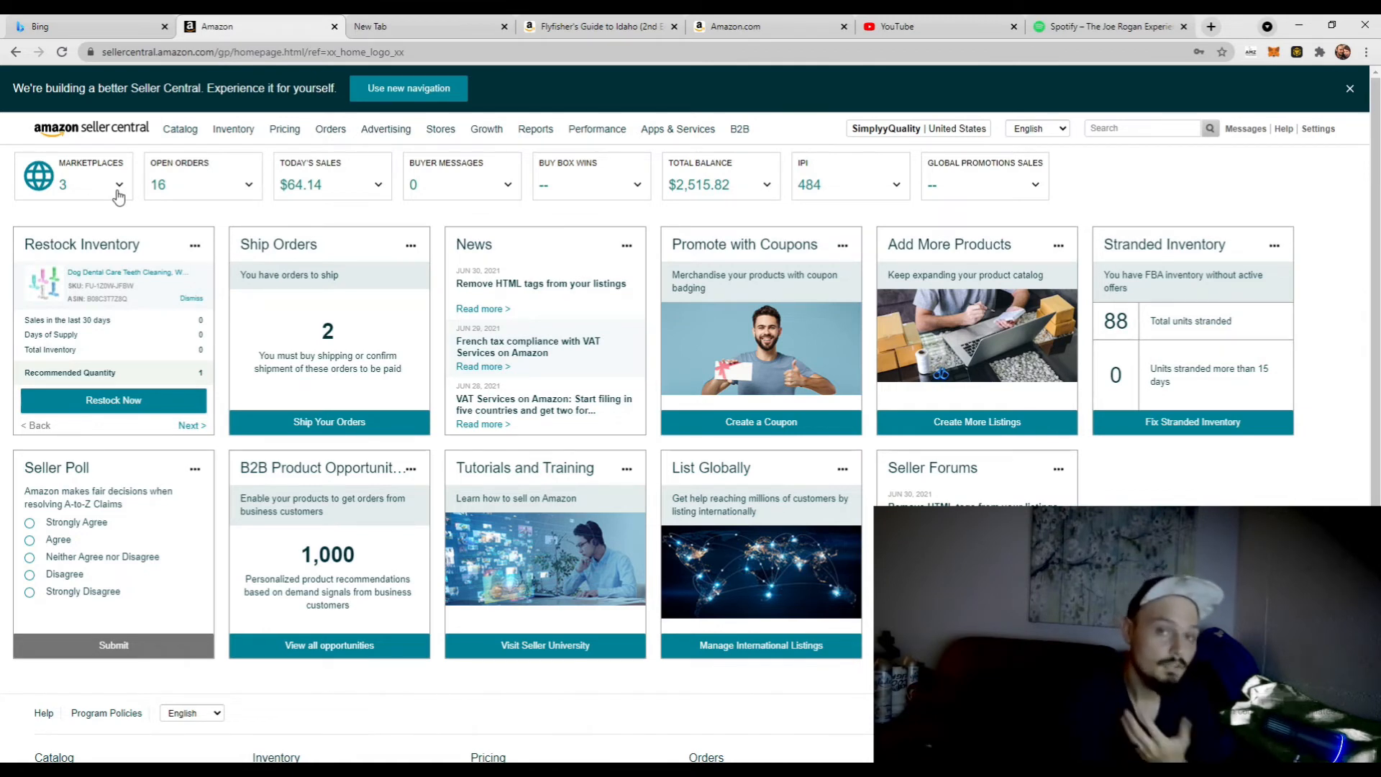
{"action": "left_click", "coordinate": [121, 184]}
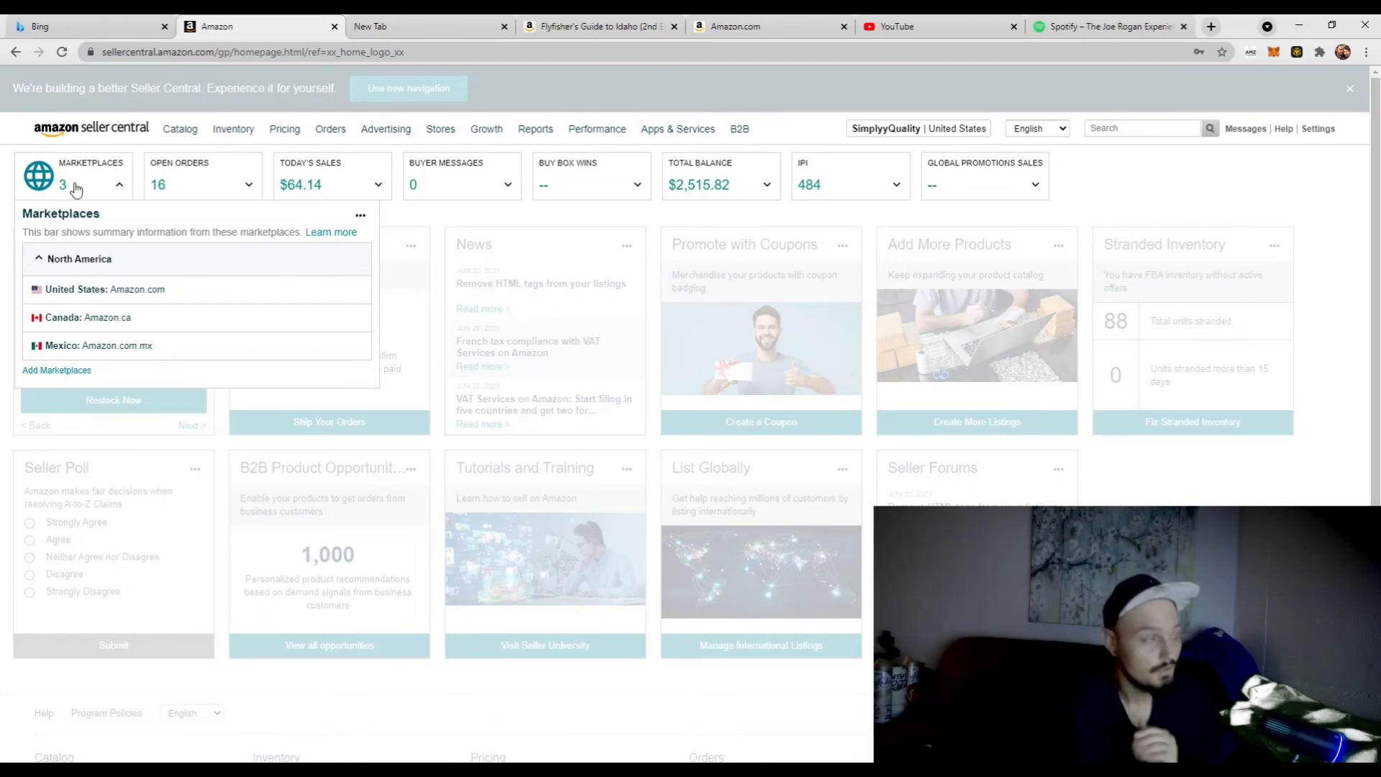
{"action": "left_click", "coordinate": [74, 184]}
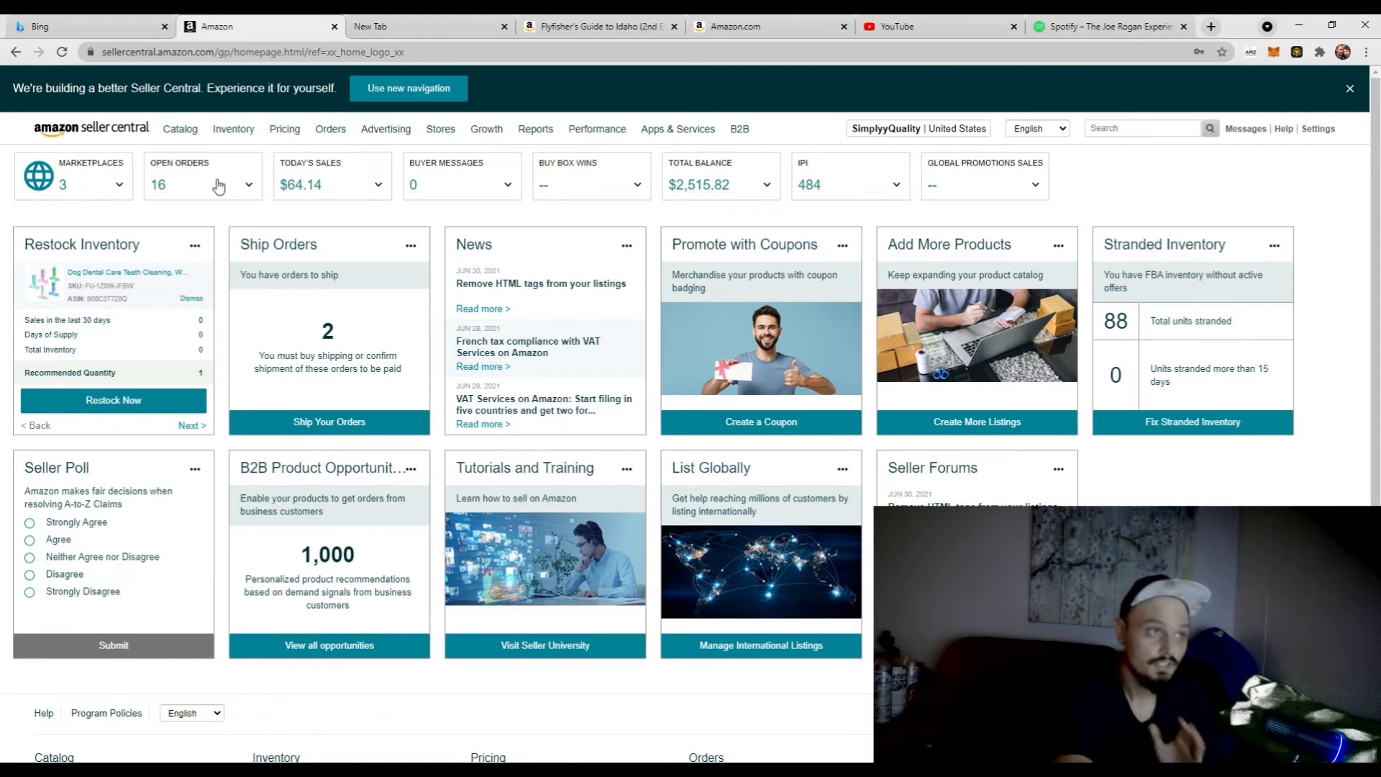
{"action": "mouse_move", "coordinate": [760, 190]}
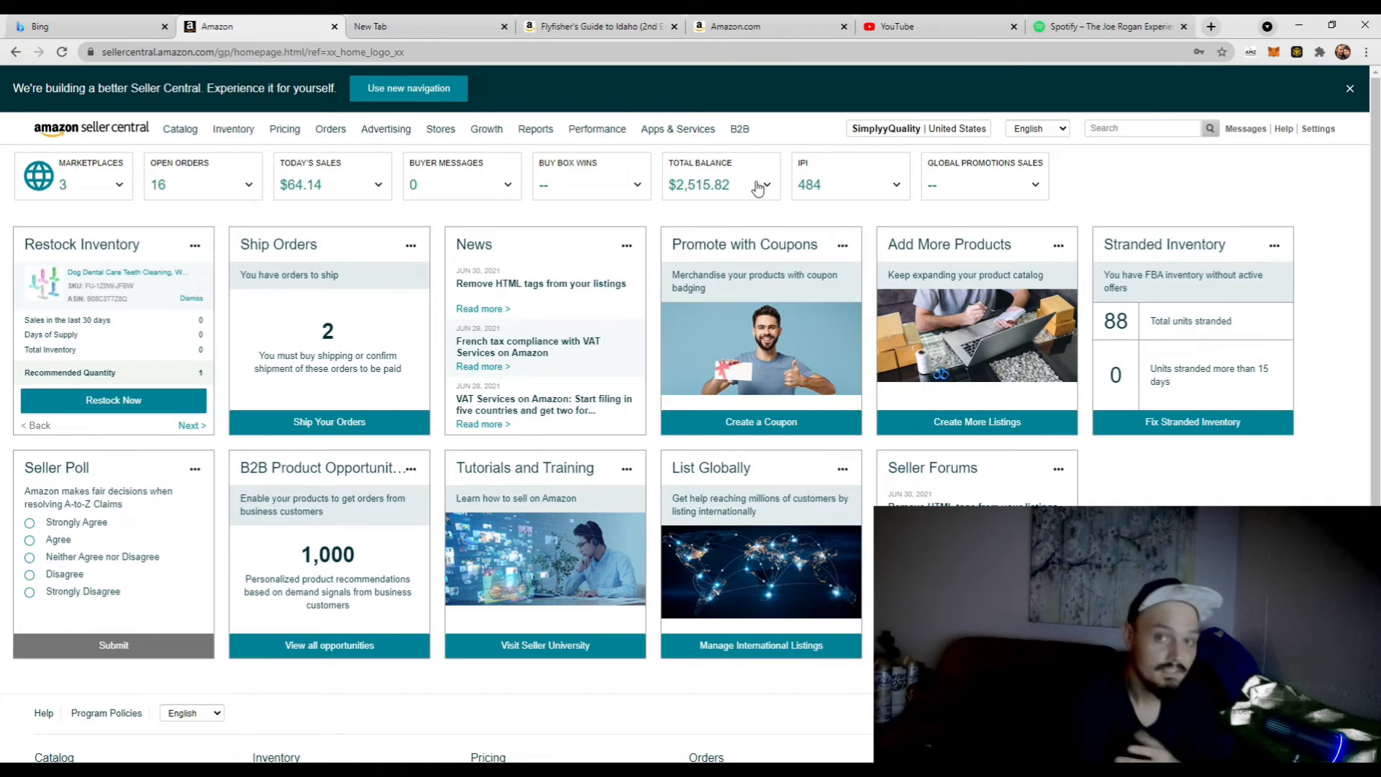
{"action": "mouse_move", "coordinate": [219, 194]}
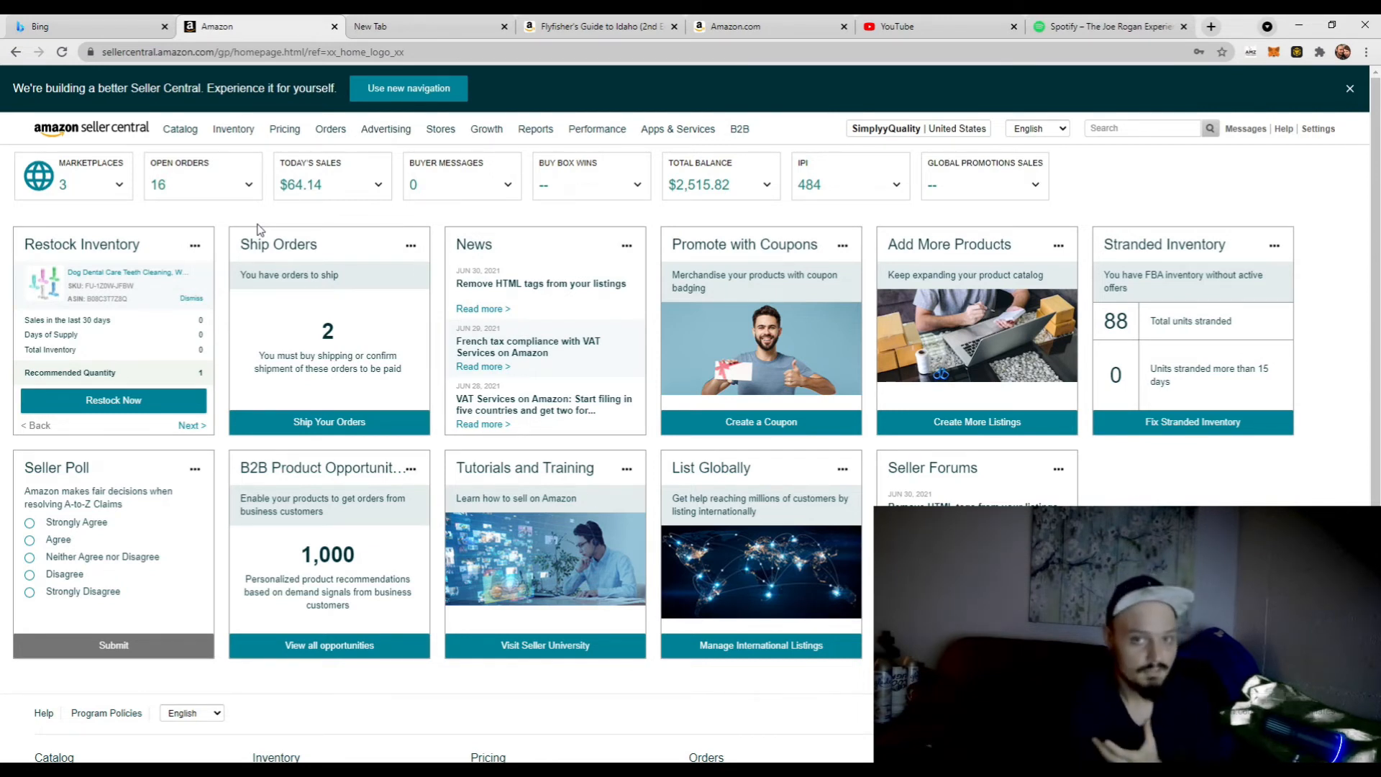
{"action": "mouse_move", "coordinate": [240, 211]}
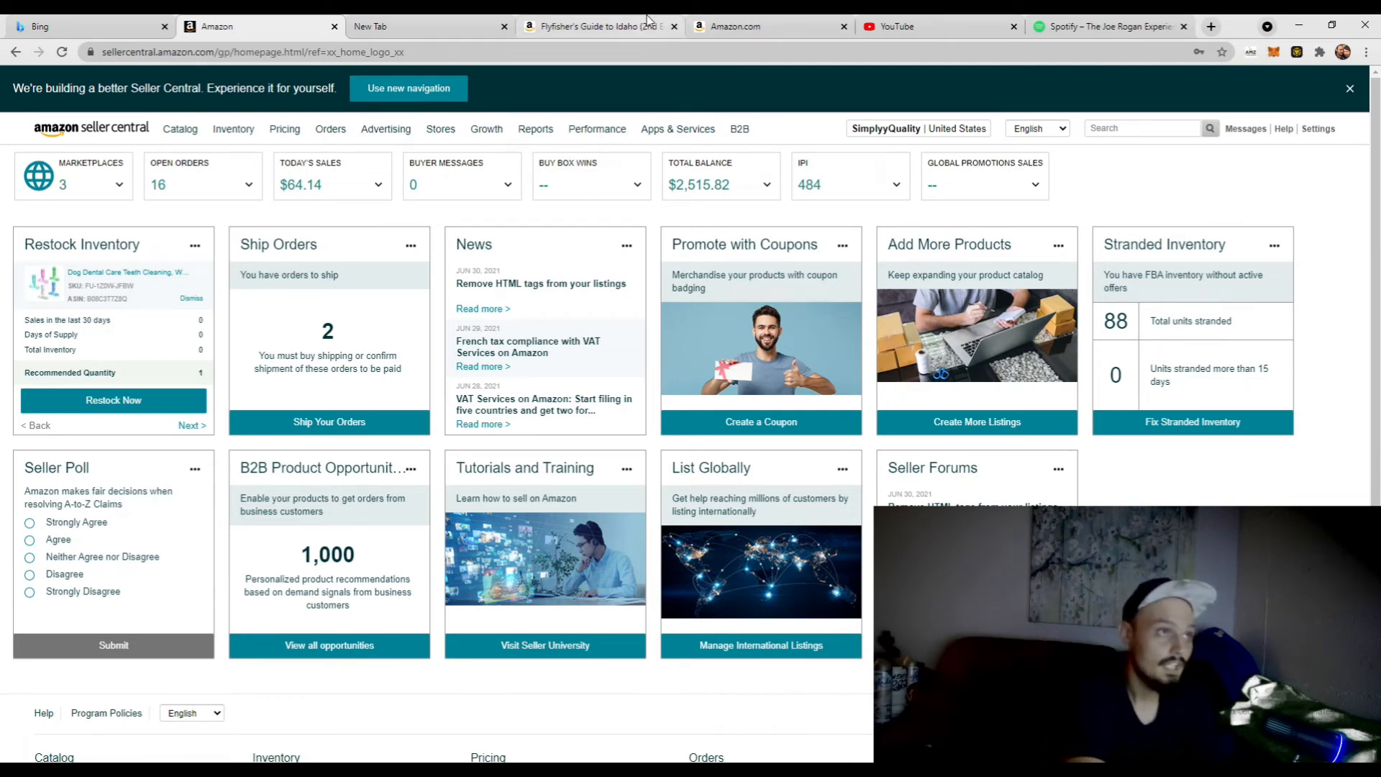
Step: Switch to the Flyfisher's Guide to Idaho (2nd Edition) product page, used paperback at $38.06
{"action": "left_click", "coordinate": [599, 26]}
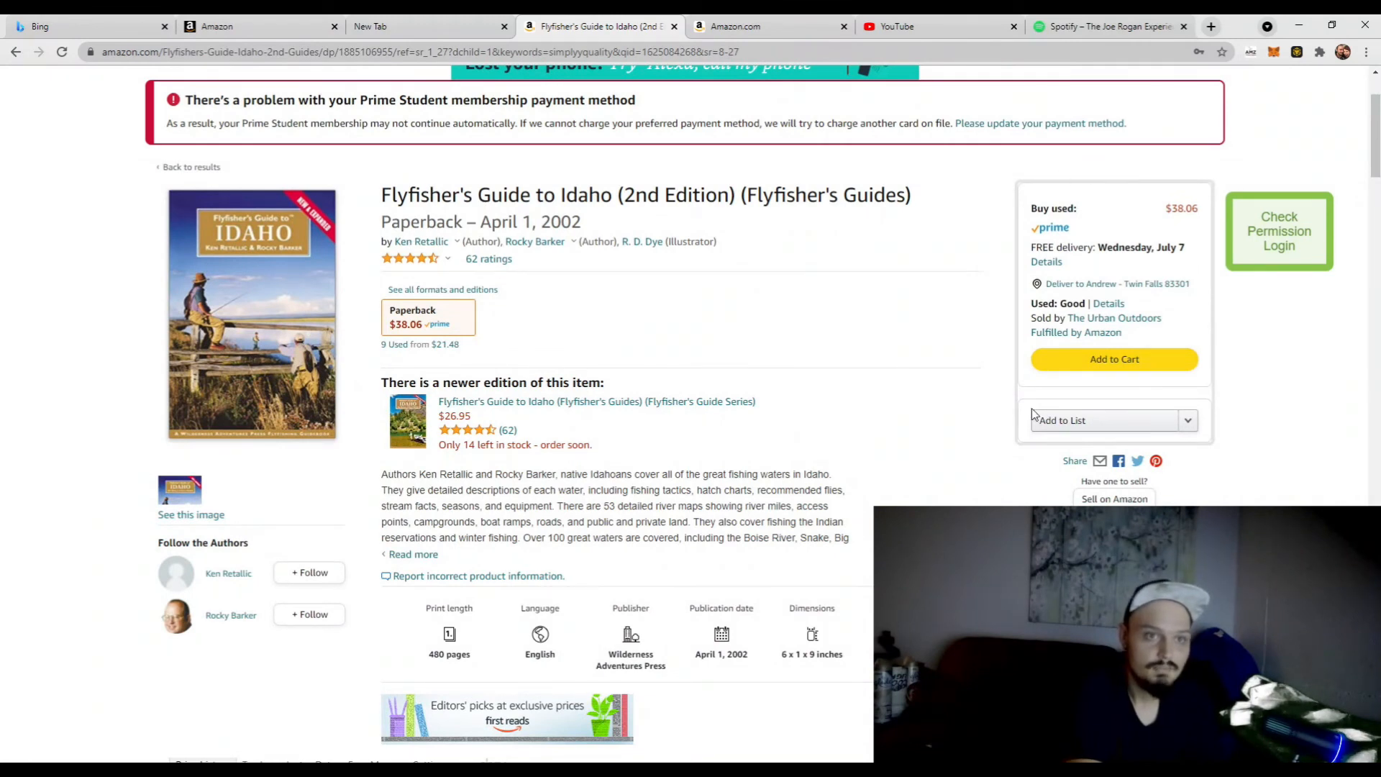
{"action": "mouse_move", "coordinate": [968, 217]}
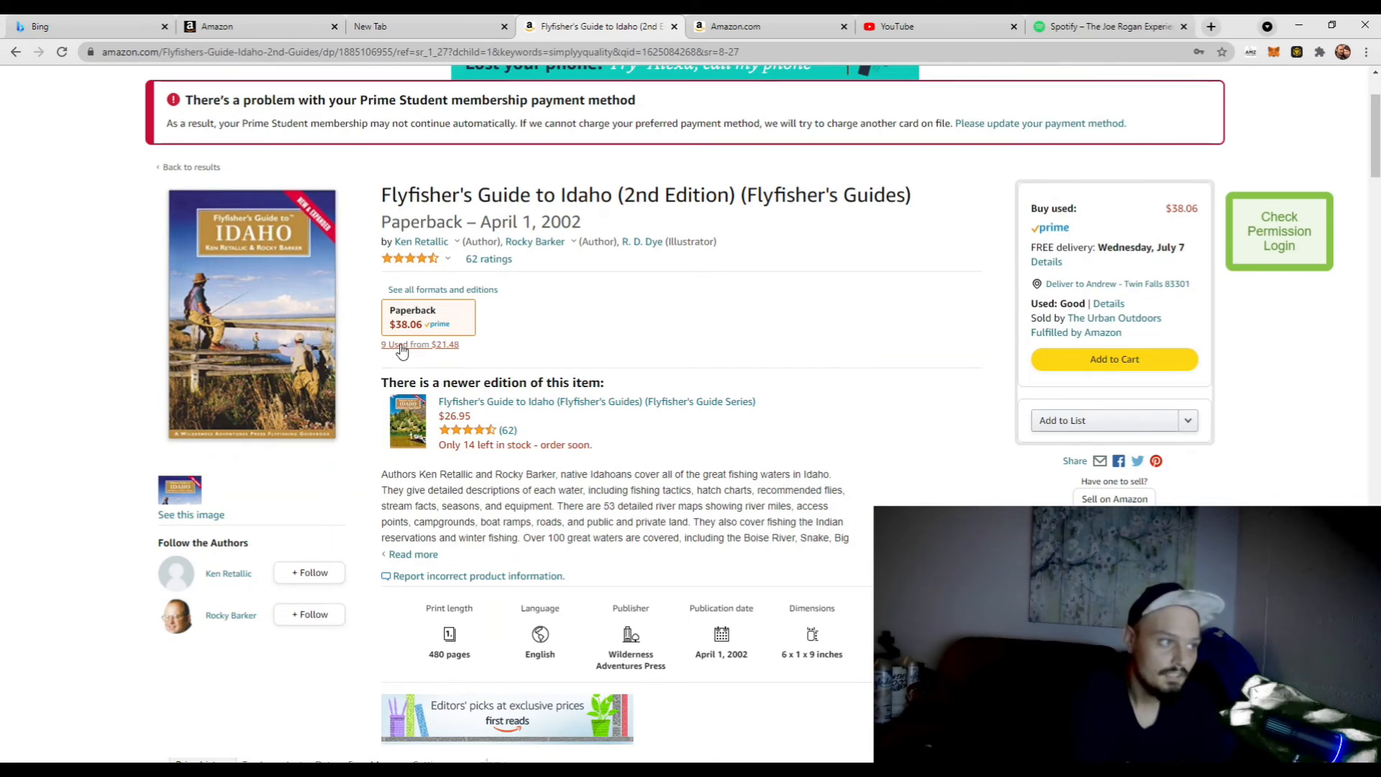
{"action": "left_click", "coordinate": [420, 344]}
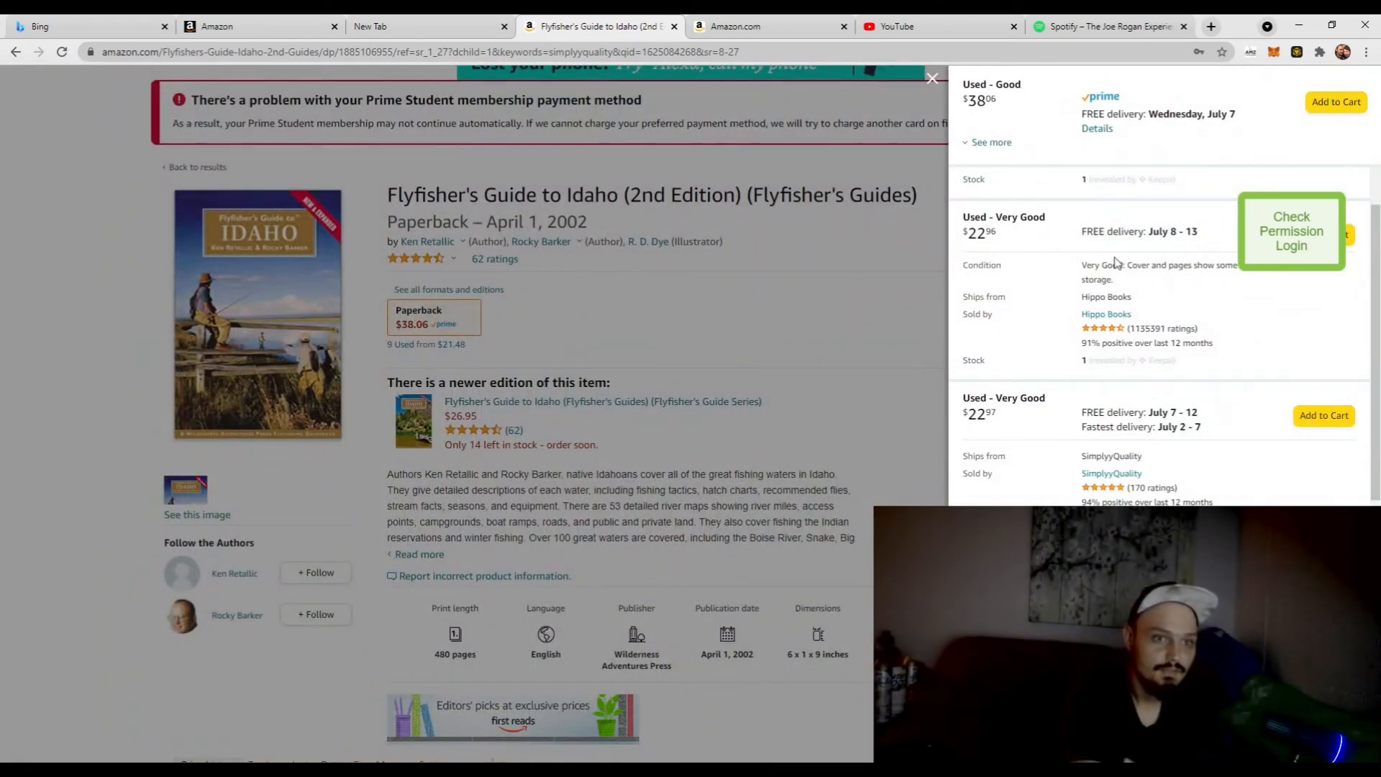
{"action": "scroll", "scroll_direction": "down", "scroll_amount": 3}
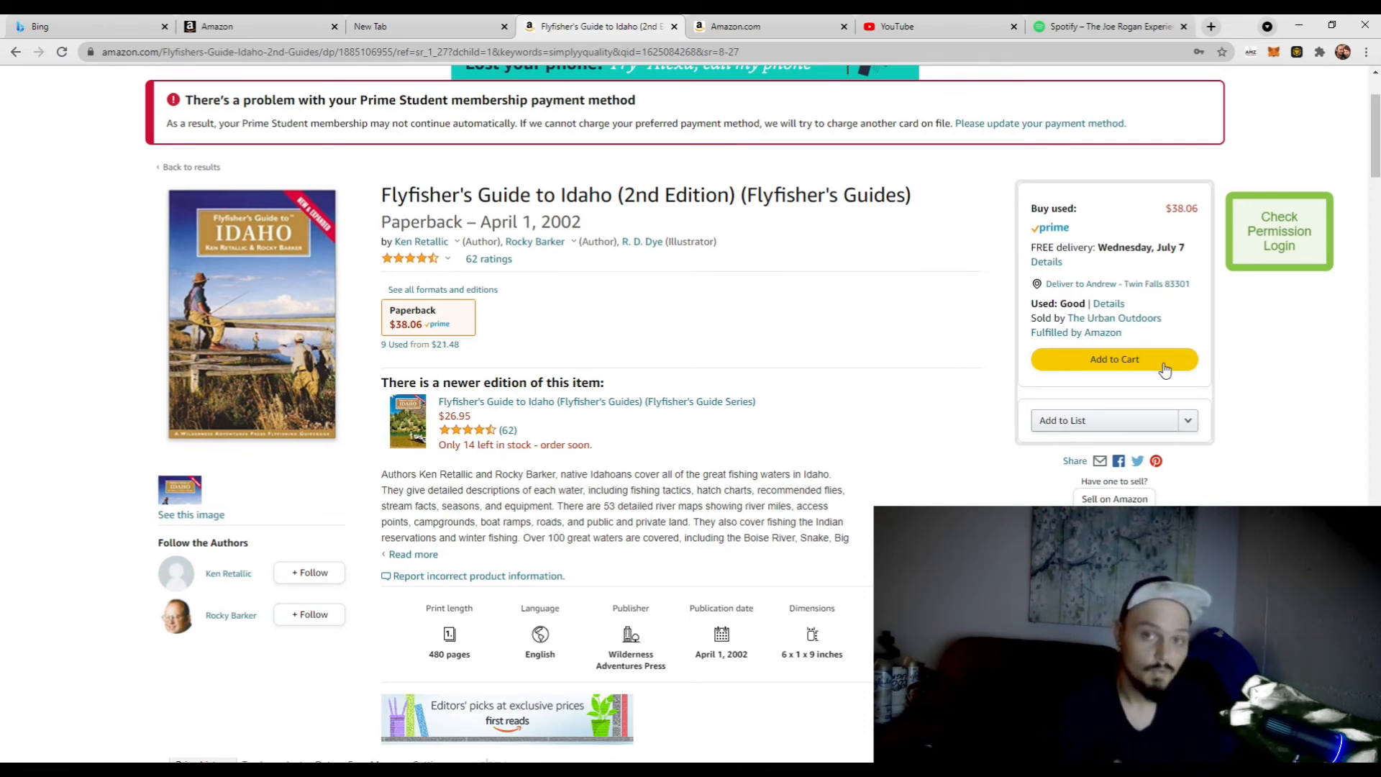
Step: Switch back to the Seller Central dashboard showing 16 open orders and $2,515.82 balance
{"action": "left_click", "coordinate": [211, 26]}
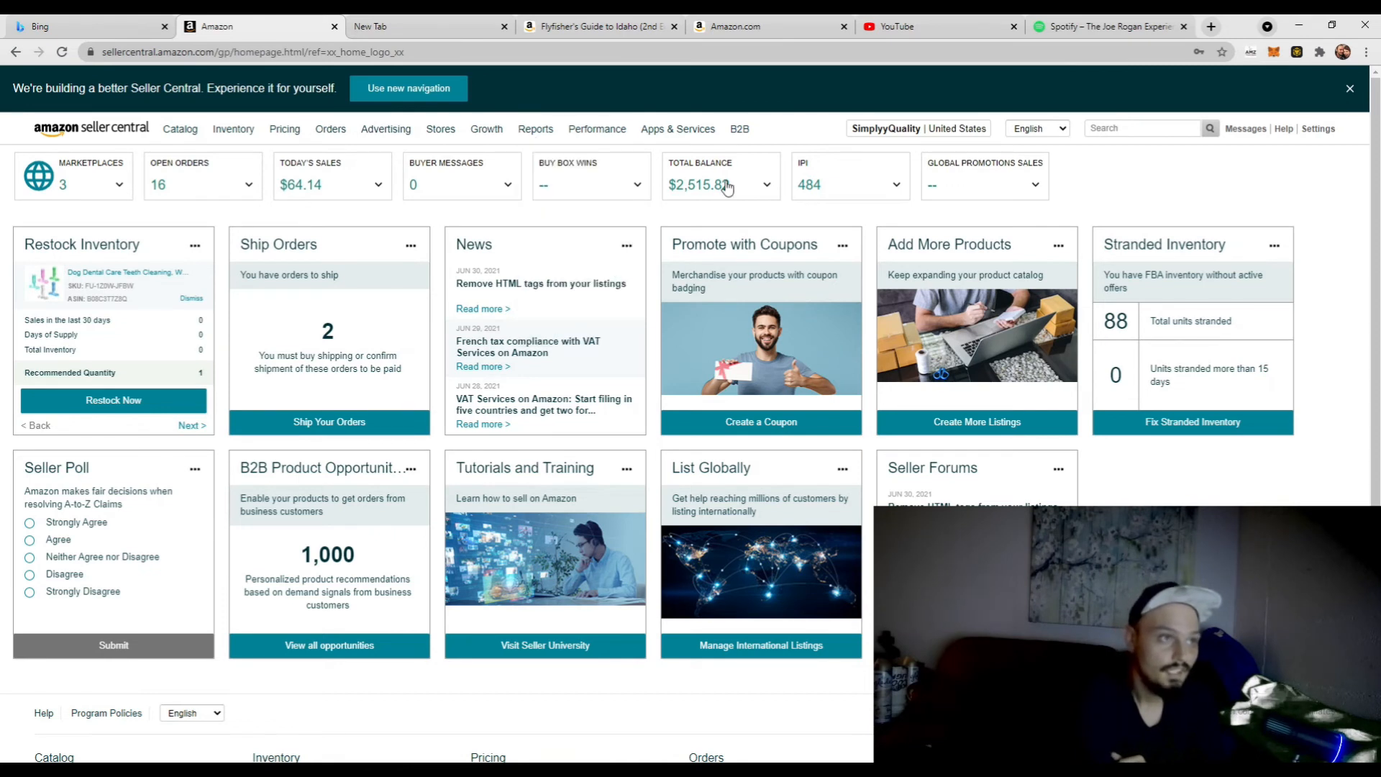
{"action": "mouse_move", "coordinate": [766, 189]}
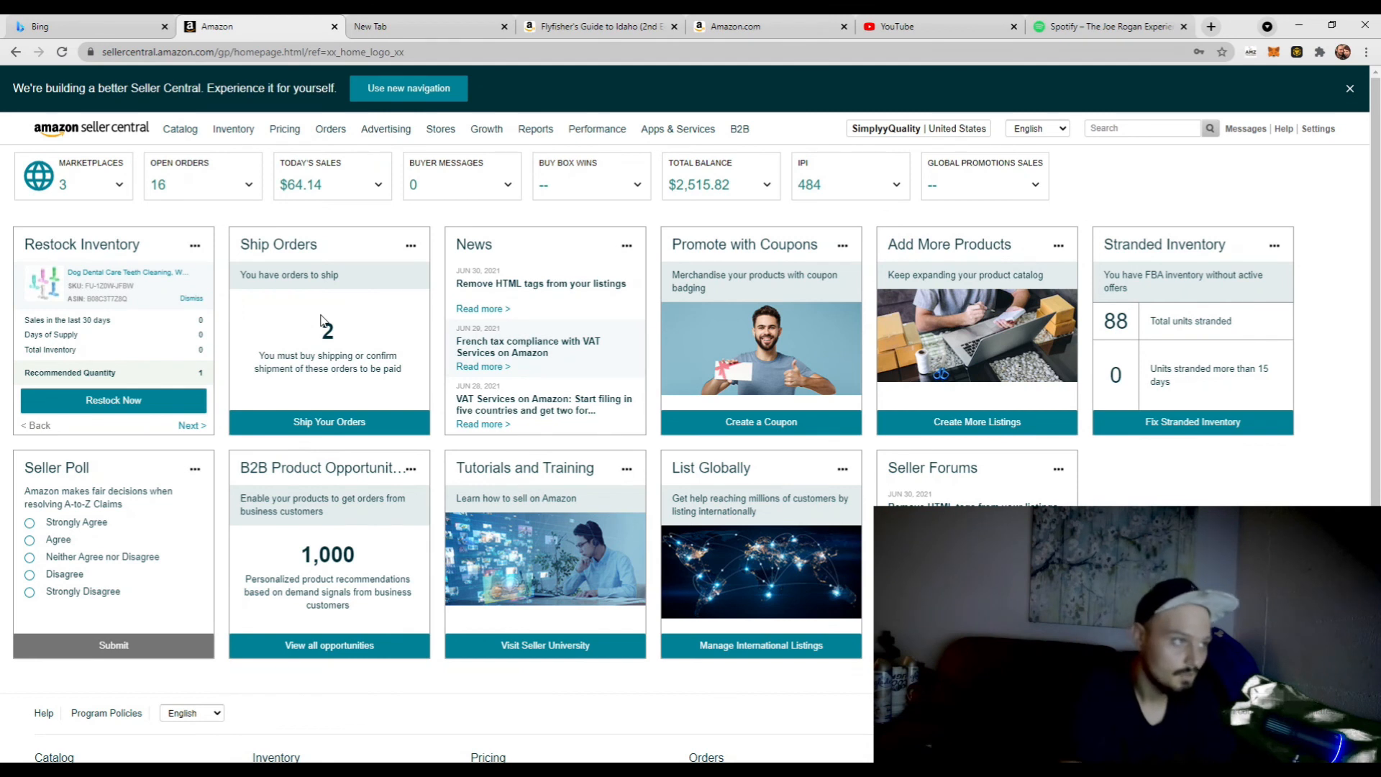
{"action": "mouse_move", "coordinate": [531, 262]}
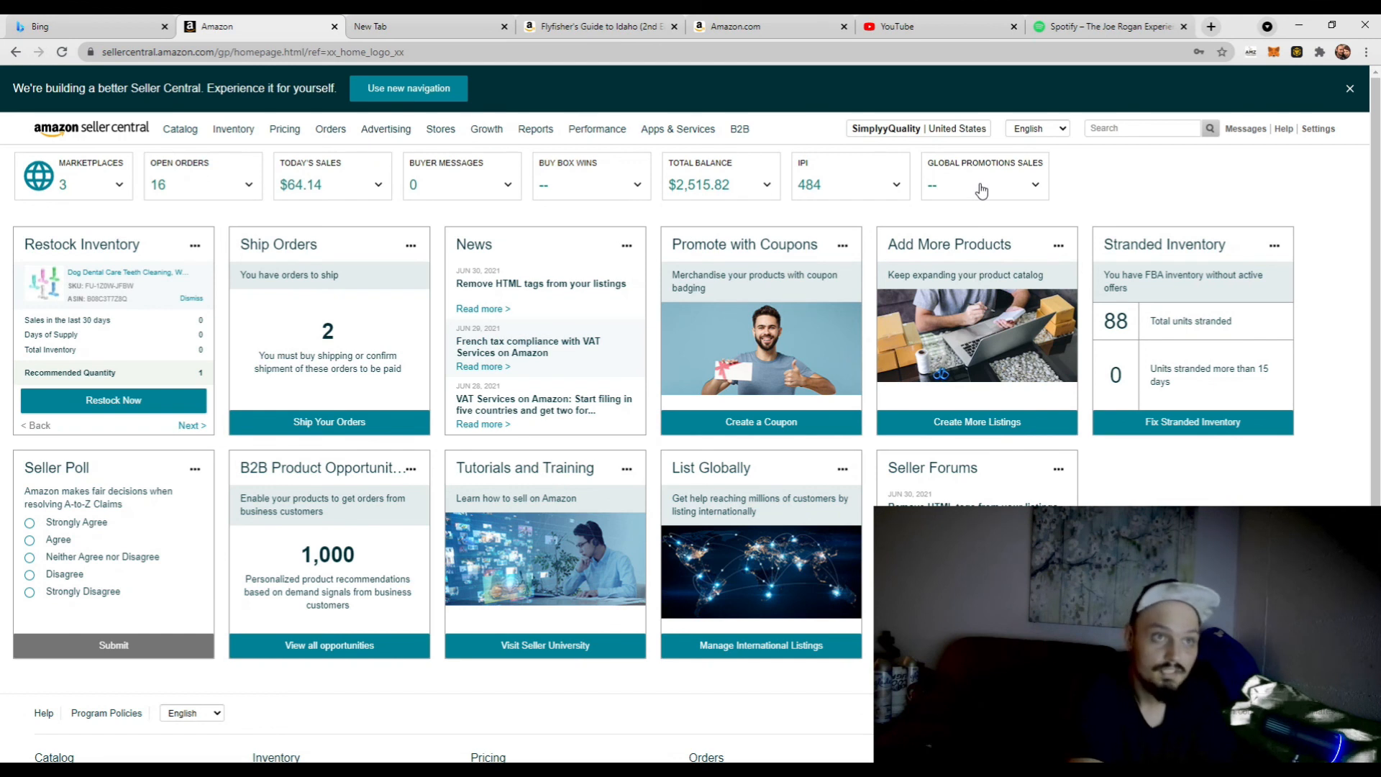
{"action": "mouse_move", "coordinate": [907, 241]}
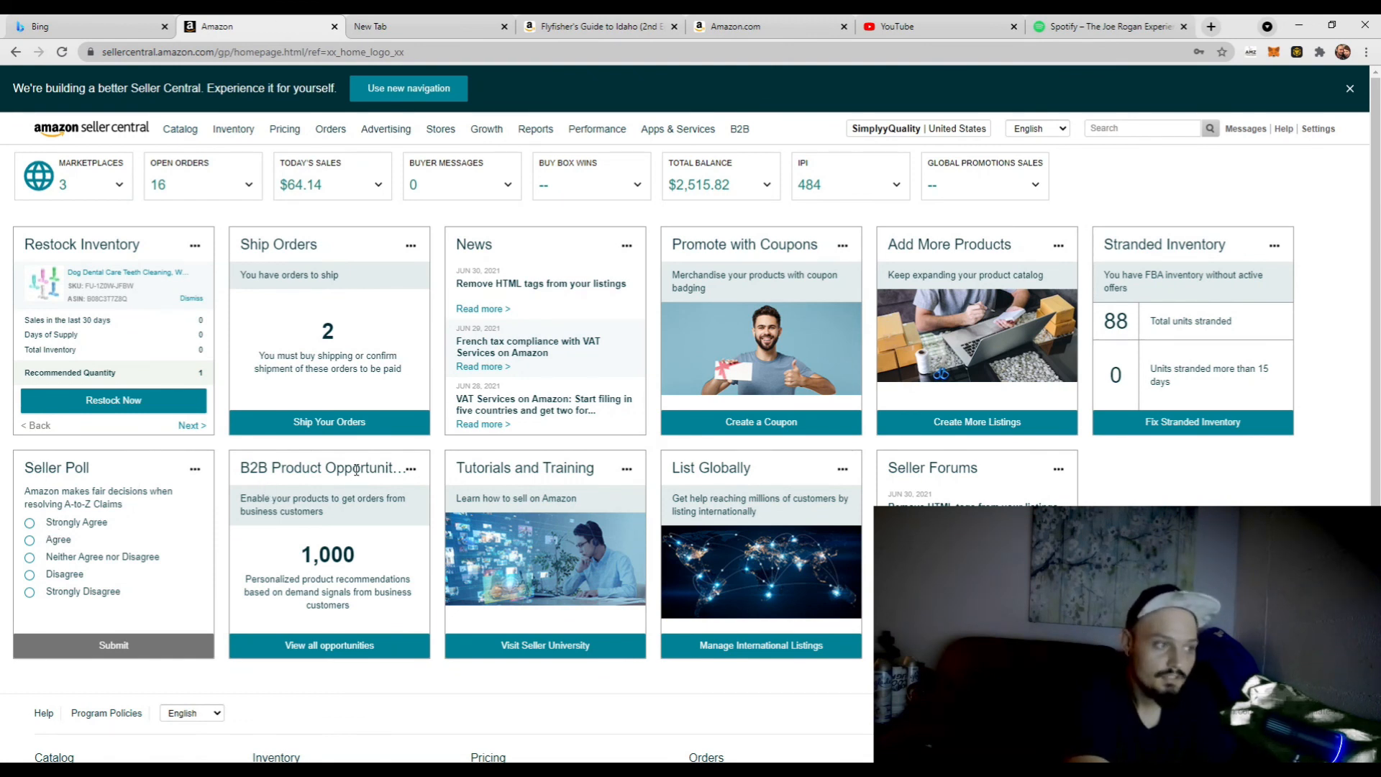
{"action": "mouse_move", "coordinate": [621, 477]}
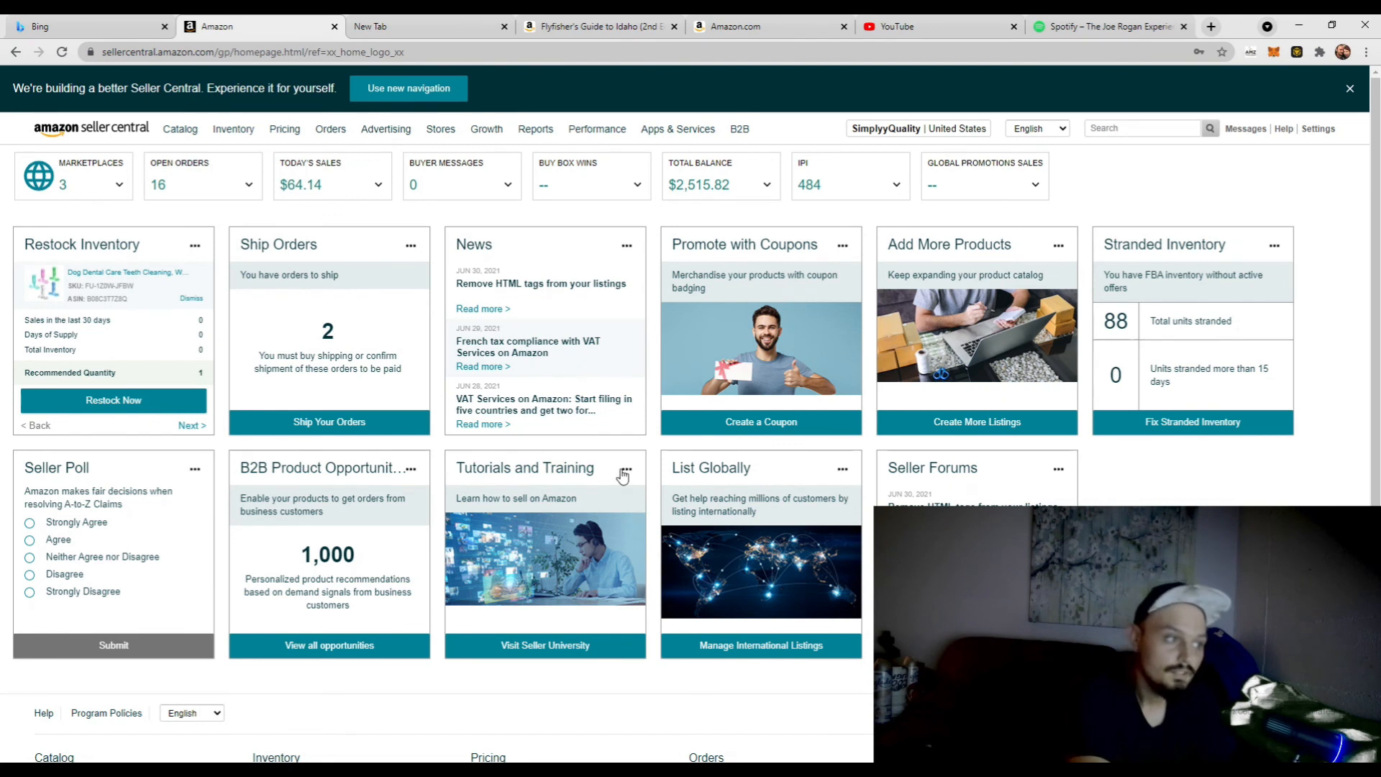